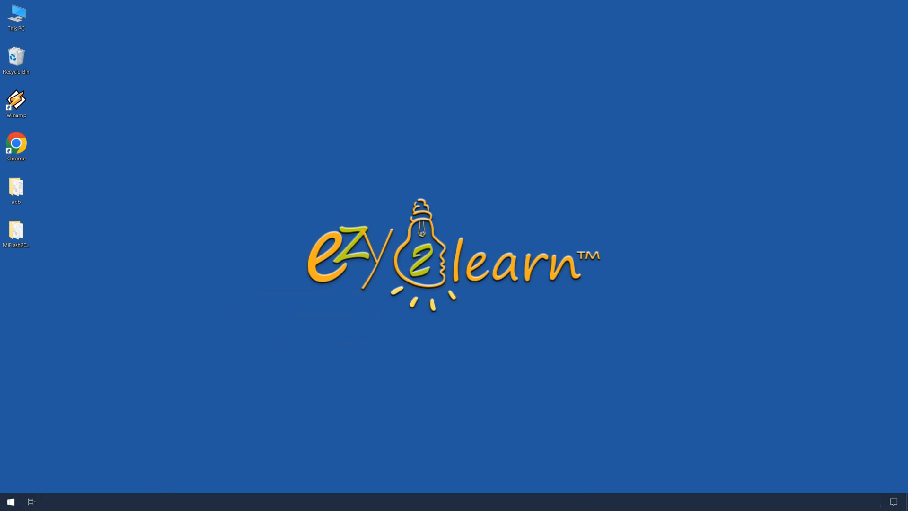
- Reach the Global tab's download page for Redmi Turbo 3 ROM V816.0.3.0.UNPMIXM
{"action": "left_click", "coordinate": [16, 147]}
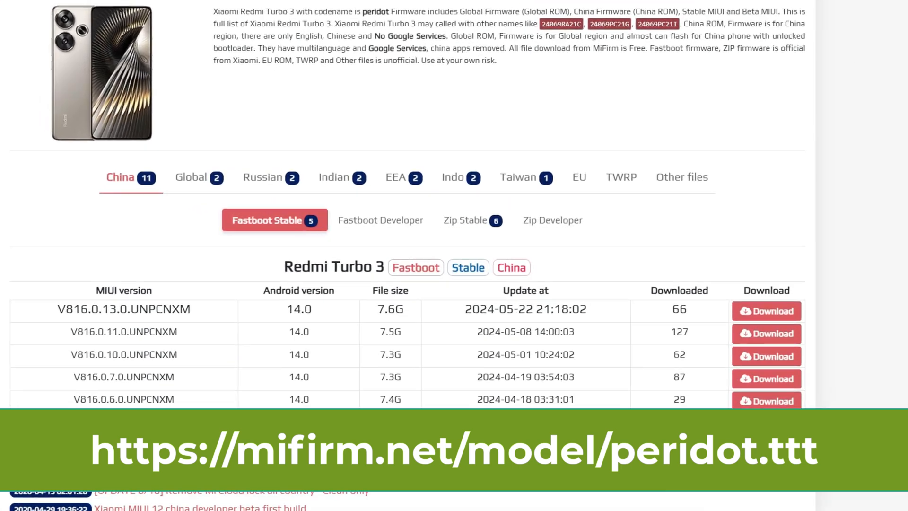
{"action": "scroll", "scroll_direction": "down", "scroll_amount": 3}
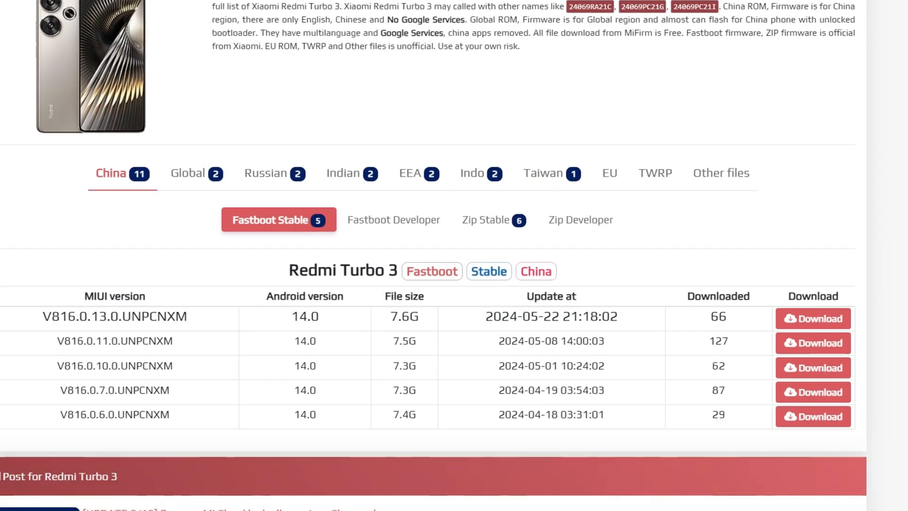
{"action": "mouse_move", "coordinate": [197, 173]}
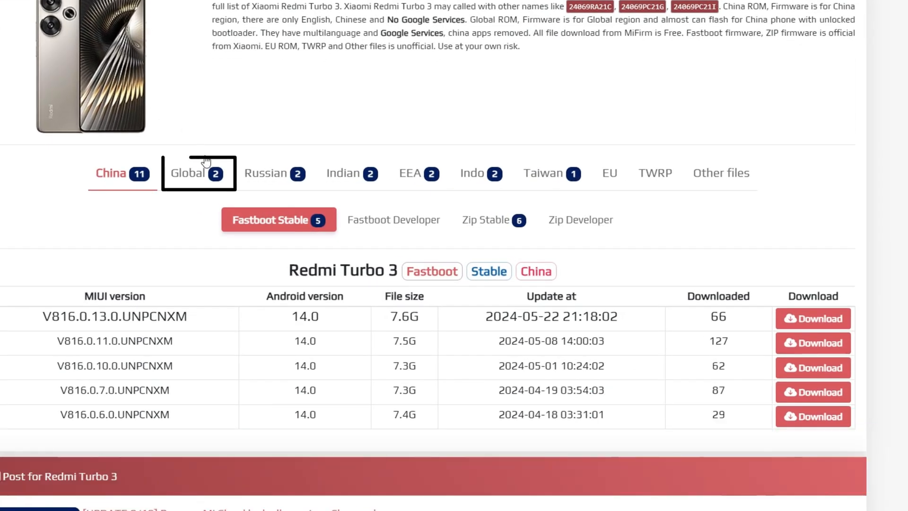
{"action": "left_click", "coordinate": [185, 172]}
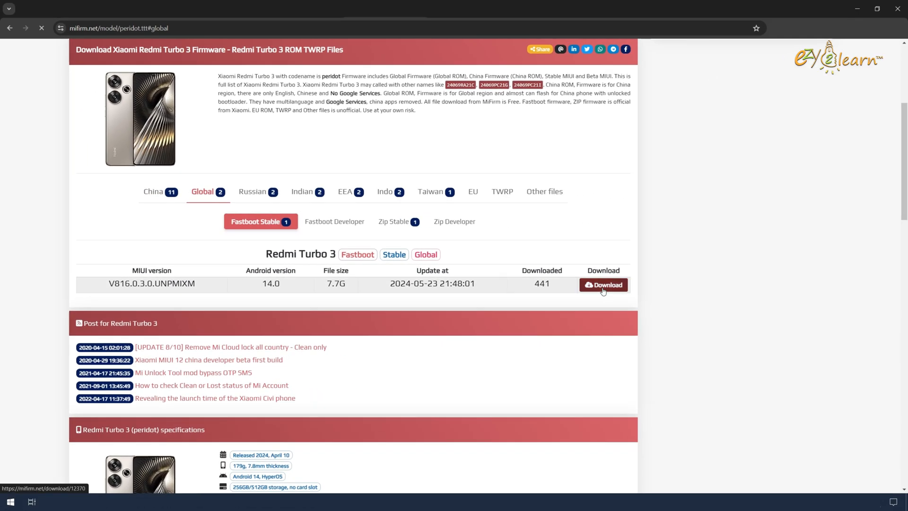
{"action": "left_click", "coordinate": [602, 285]}
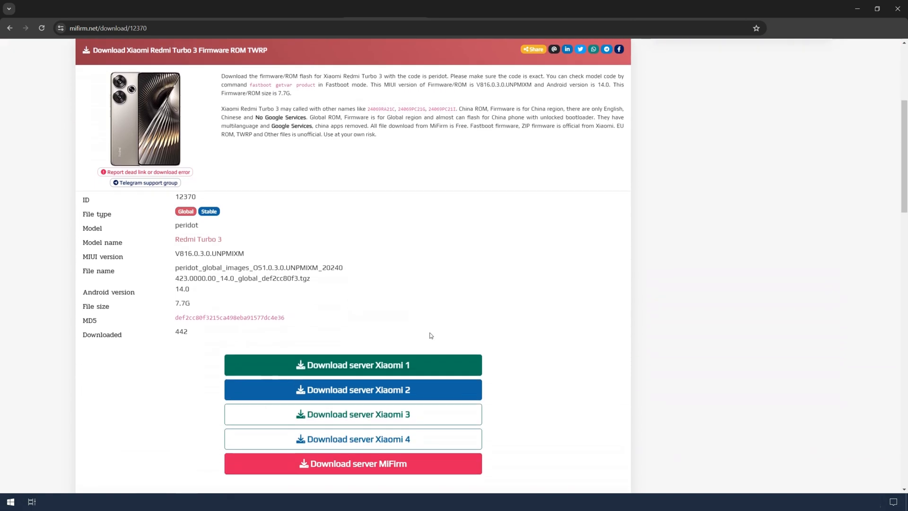
{"action": "scroll", "scroll_direction": "down", "scroll_amount": 3}
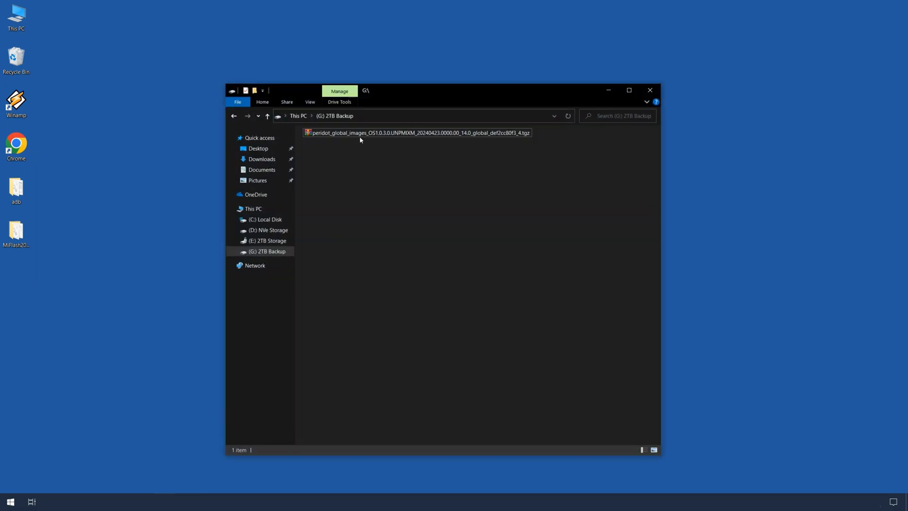
- Extract the ROM .tgz archive in place and enter the extracted folder
{"action": "right_click", "coordinate": [417, 133]}
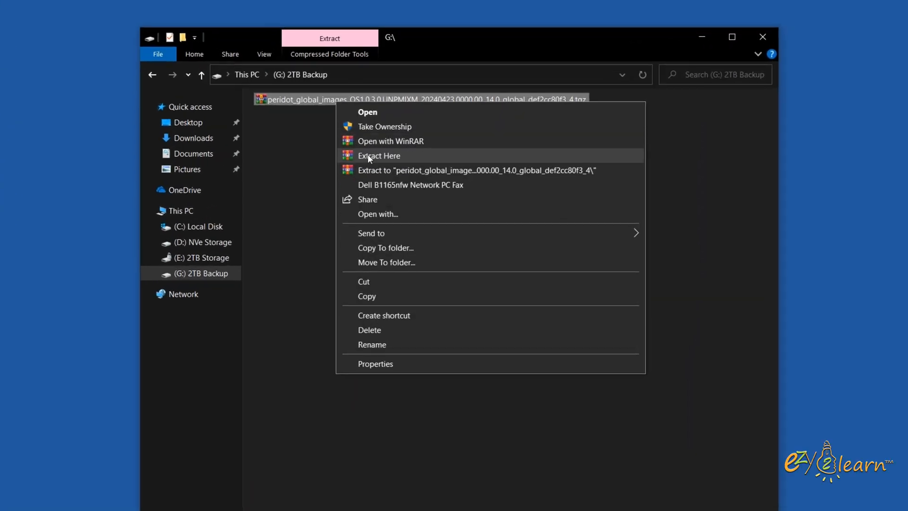
{"action": "left_click", "coordinate": [378, 155]}
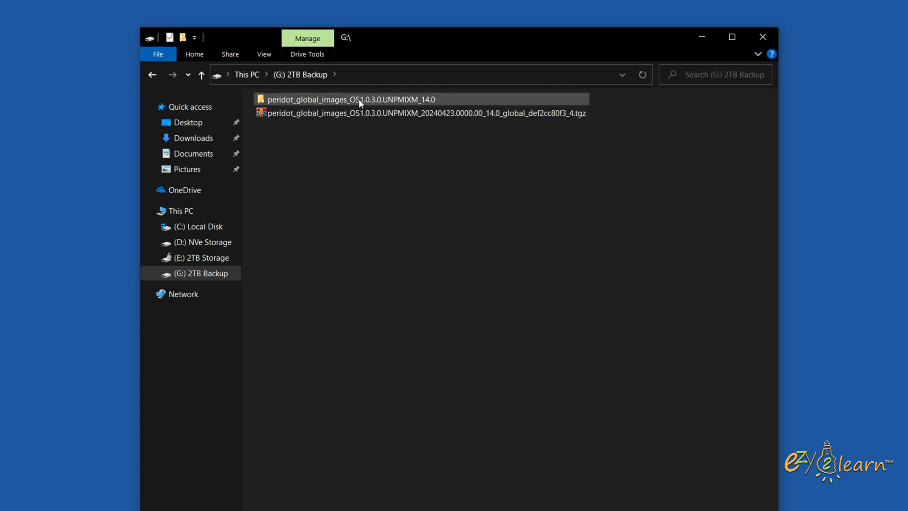
{"action": "double_click", "coordinate": [347, 100]}
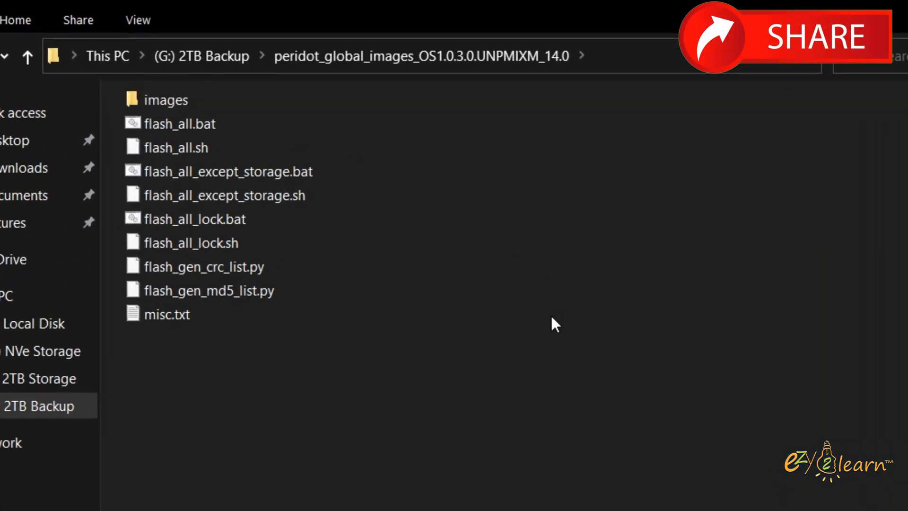
- Delete the flash_all_lock.bat and flash_all_lock.sh scripts from the ROM folder
{"action": "left_click", "coordinate": [194, 219]}
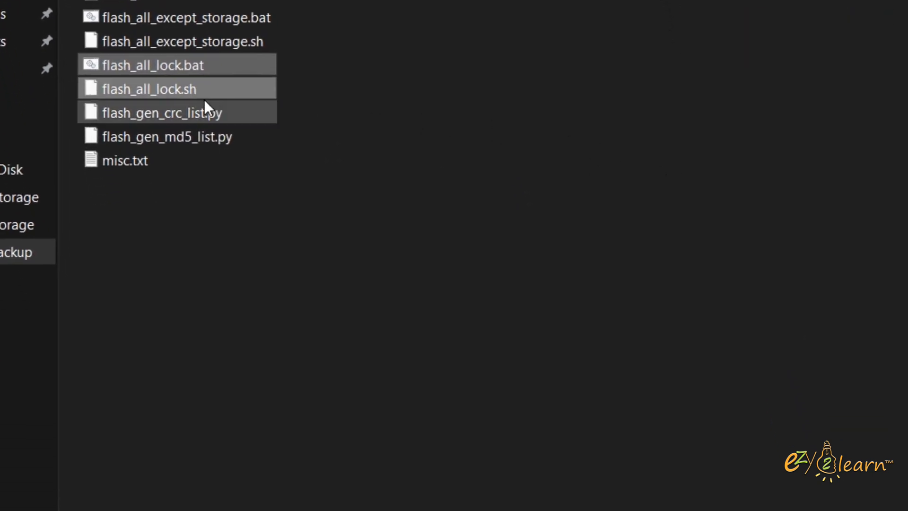
{"action": "right_click", "coordinate": [149, 89]}
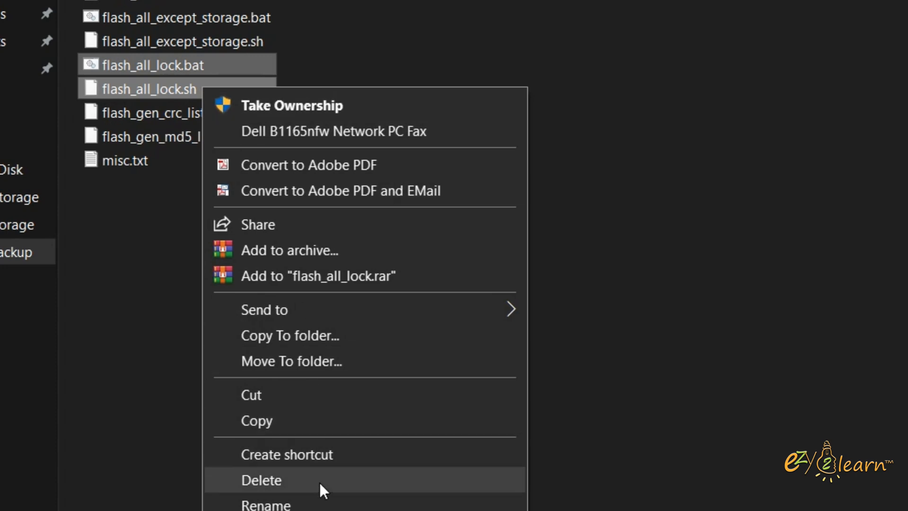
{"action": "mouse_move", "coordinate": [371, 488]}
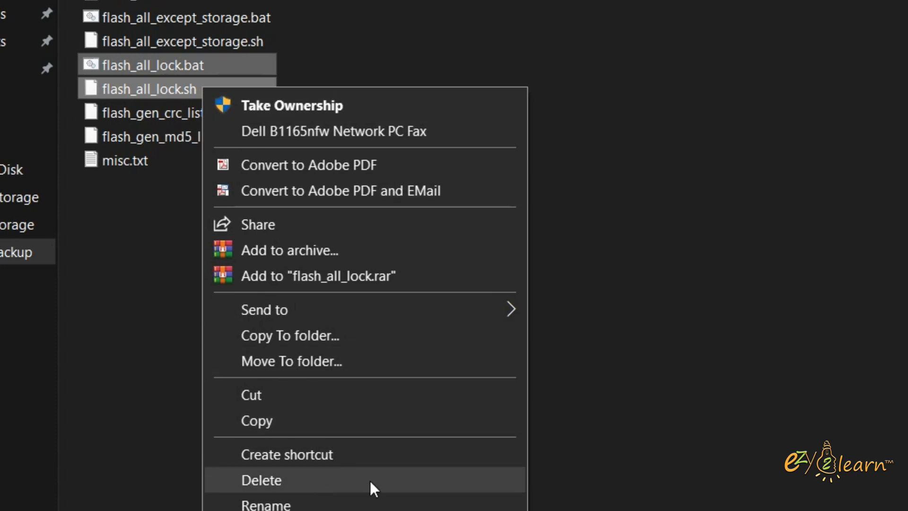
{"action": "left_click", "coordinate": [261, 479]}
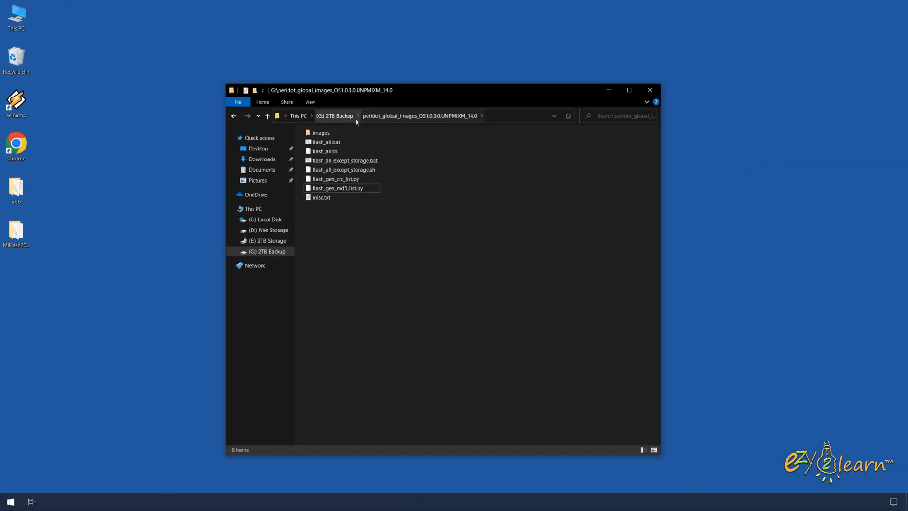
{"action": "left_click", "coordinate": [649, 89]}
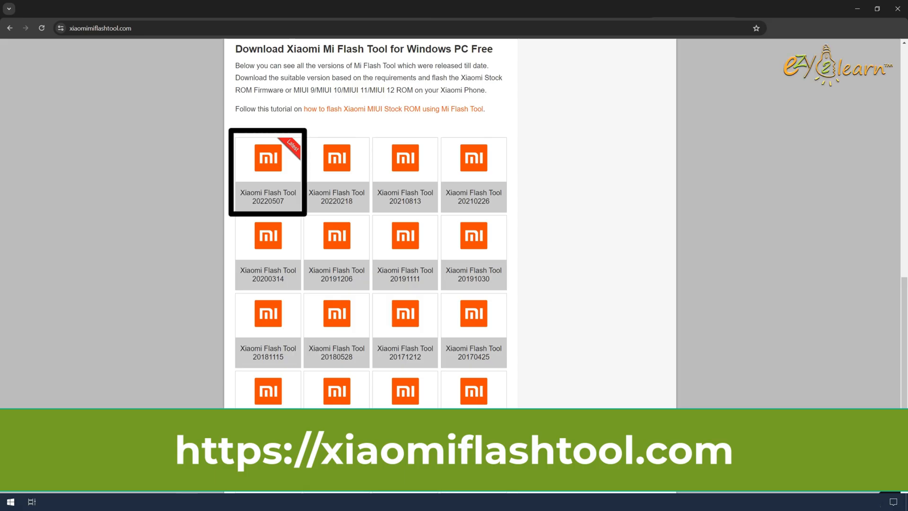
- Scroll to the Xiaomi Flash Tool version grid listing 20220507 as latest
{"action": "scroll", "scroll_direction": "down", "scroll_amount": 3}
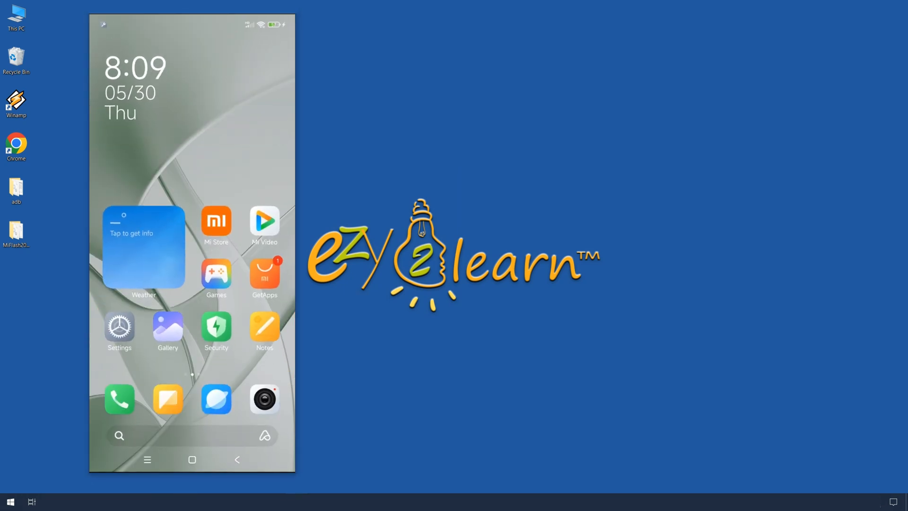
- Reach Detailed info and specs and tap OS version to confirm developer mode is on
{"action": "left_click", "coordinate": [120, 327]}
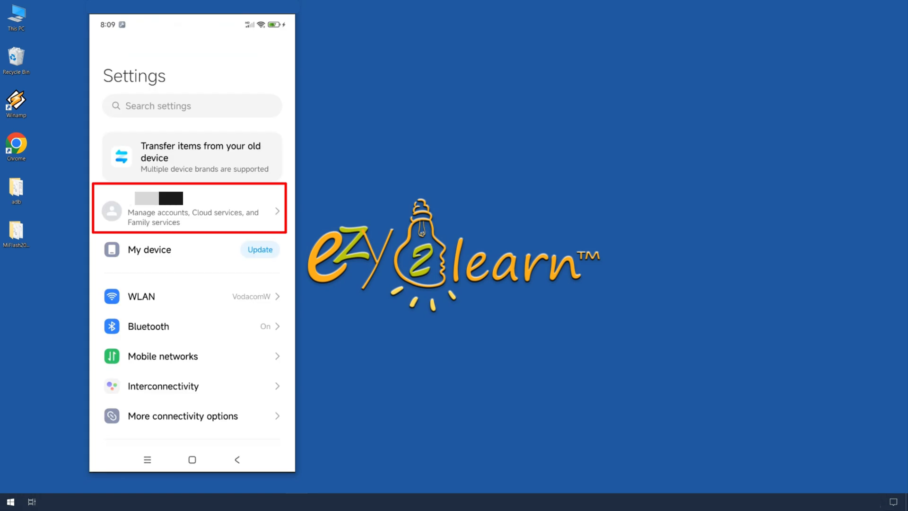
{"action": "left_click", "coordinate": [190, 210]}
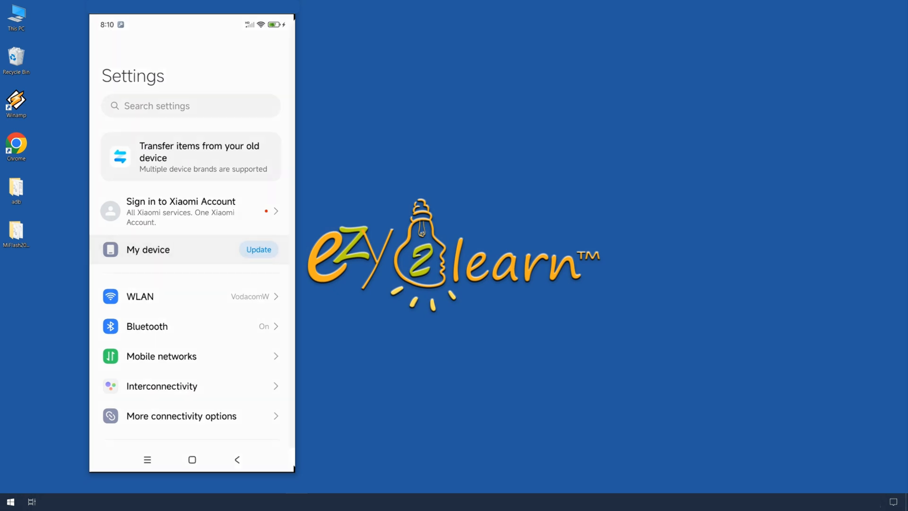
{"action": "left_click", "coordinate": [147, 249]}
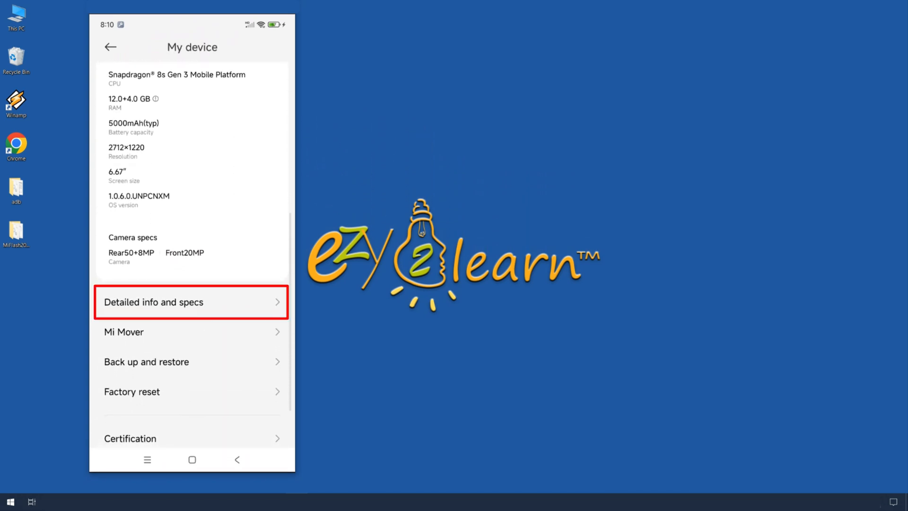
{"action": "left_click", "coordinate": [191, 302]}
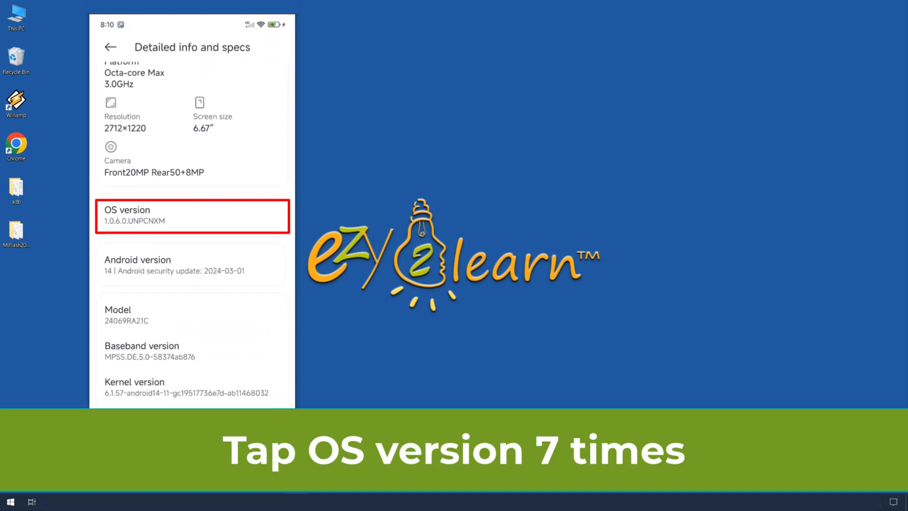
{"action": "left_click", "coordinate": [192, 214]}
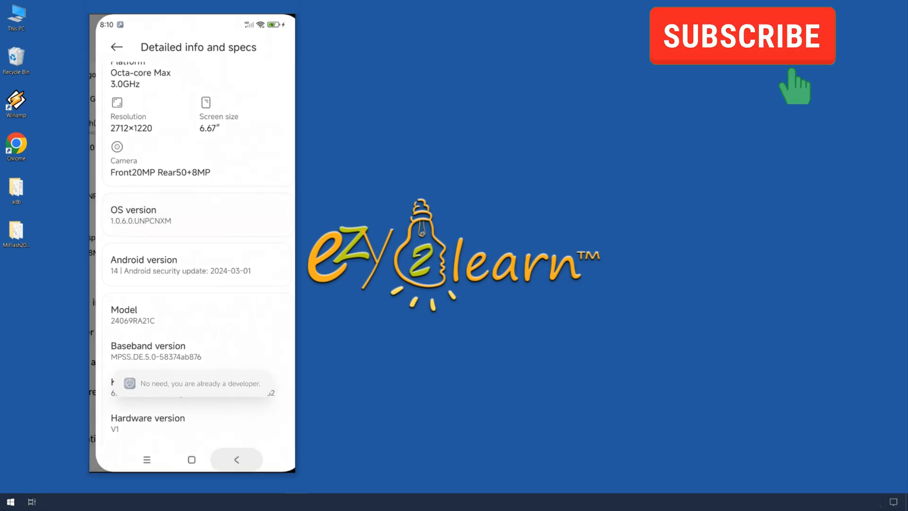
- Review Developer options under Additional settings: Mi Unlock status Unlocked, USB debugging on
{"action": "left_click", "coordinate": [237, 460]}
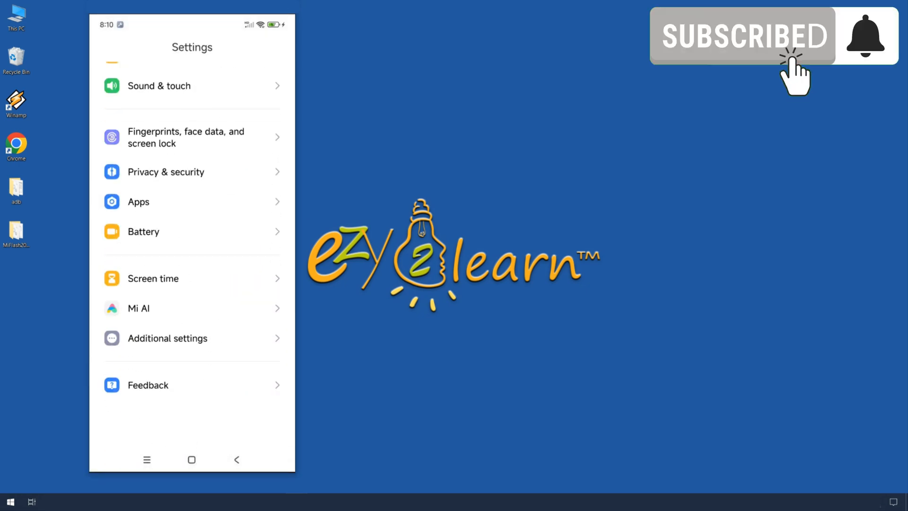
{"action": "left_click", "coordinate": [168, 339]}
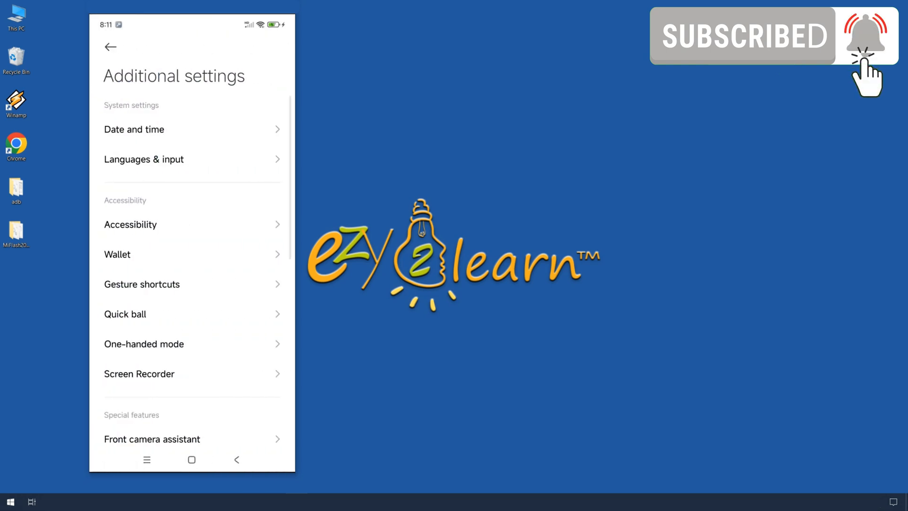
{"action": "scroll", "scroll_direction": "down", "scroll_amount": 3}
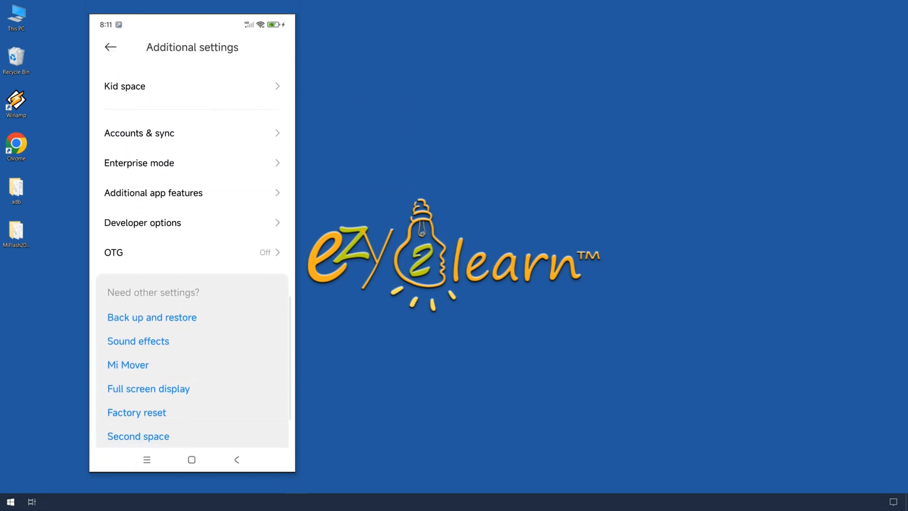
{"action": "left_click", "coordinate": [142, 223]}
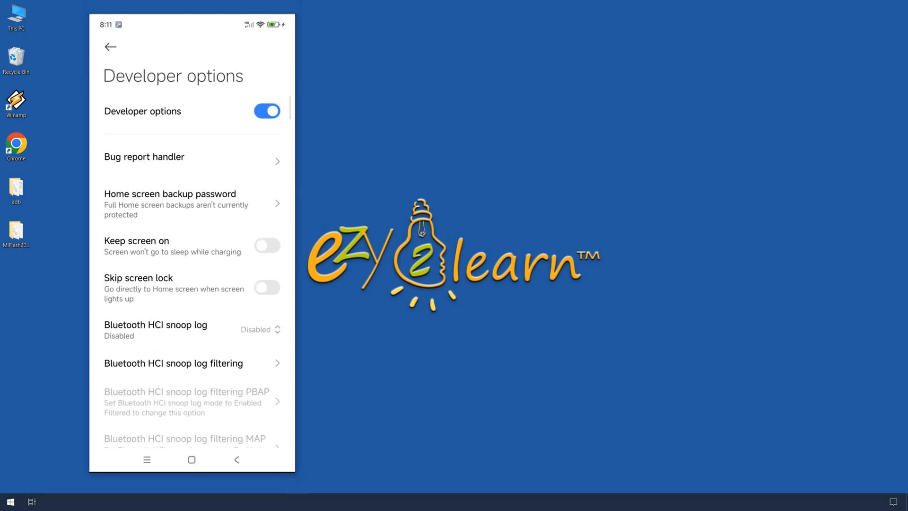
{"action": "scroll", "scroll_direction": "down", "scroll_amount": 3}
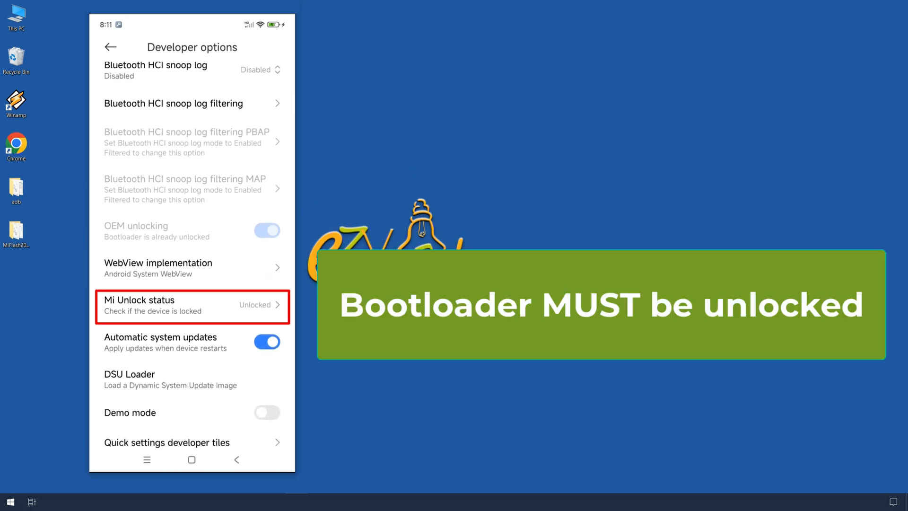
{"action": "scroll", "scroll_direction": "down", "scroll_amount": 3}
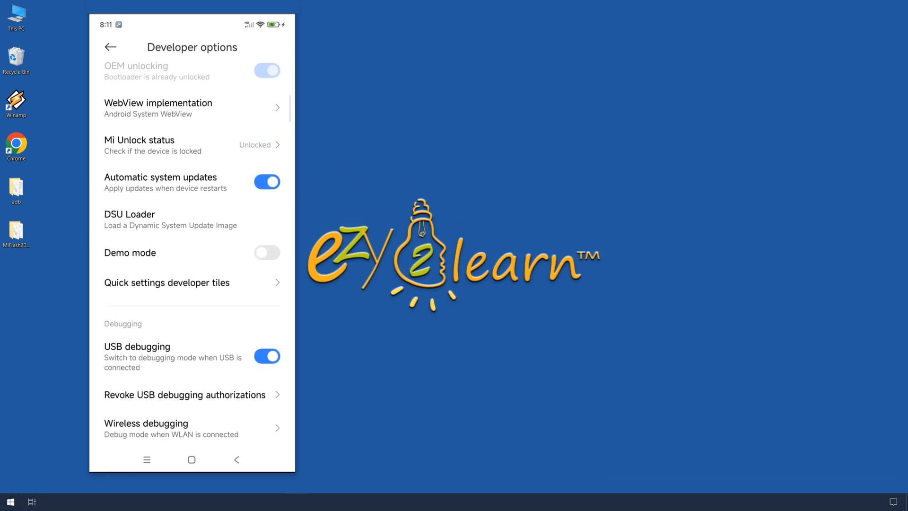
{"action": "scroll", "scroll_direction": "down", "scroll_amount": 3}
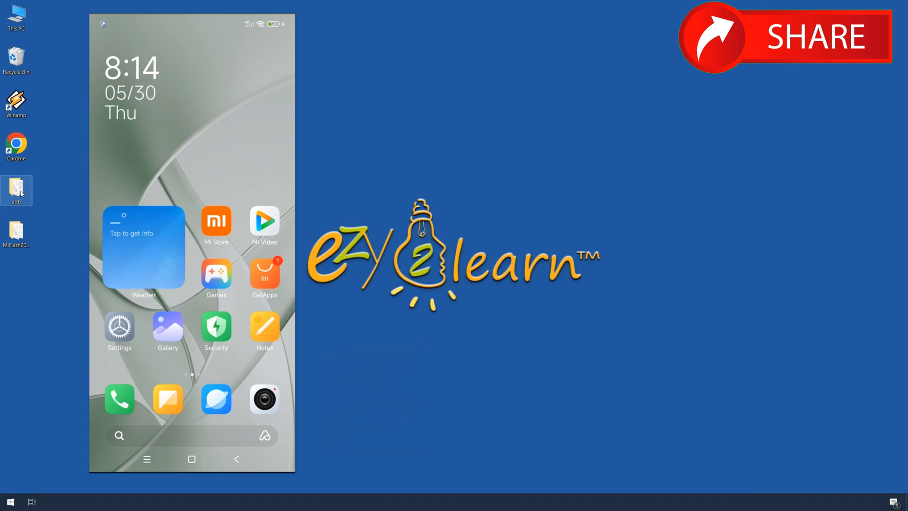
- Run 'adb devices' from a cmd in the adb folder and authorize USB debugging on the phone
{"action": "double_click", "coordinate": [16, 192]}
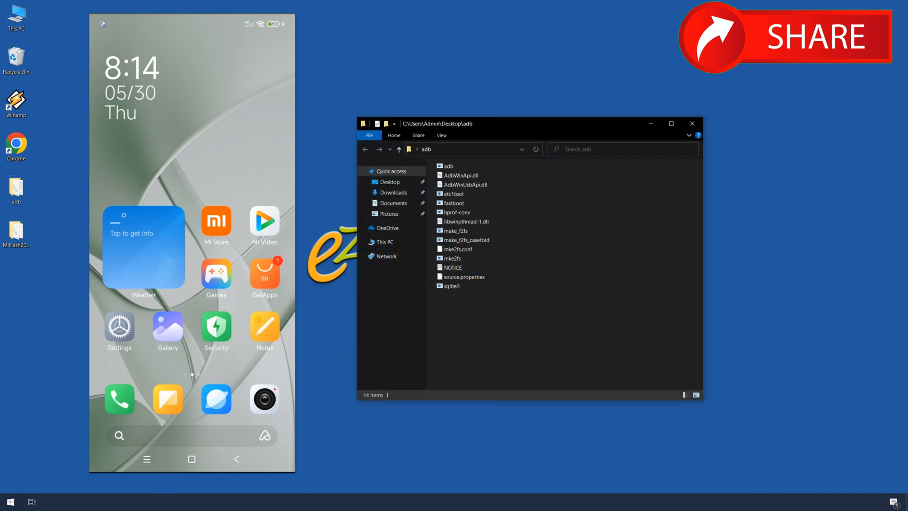
{"action": "left_click", "coordinate": [458, 149]}
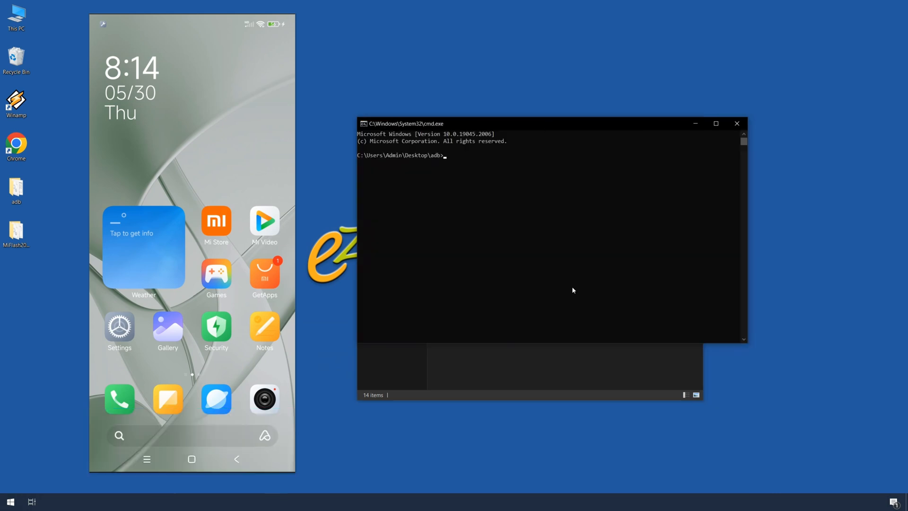
{"action": "type", "text": "adb devices"}
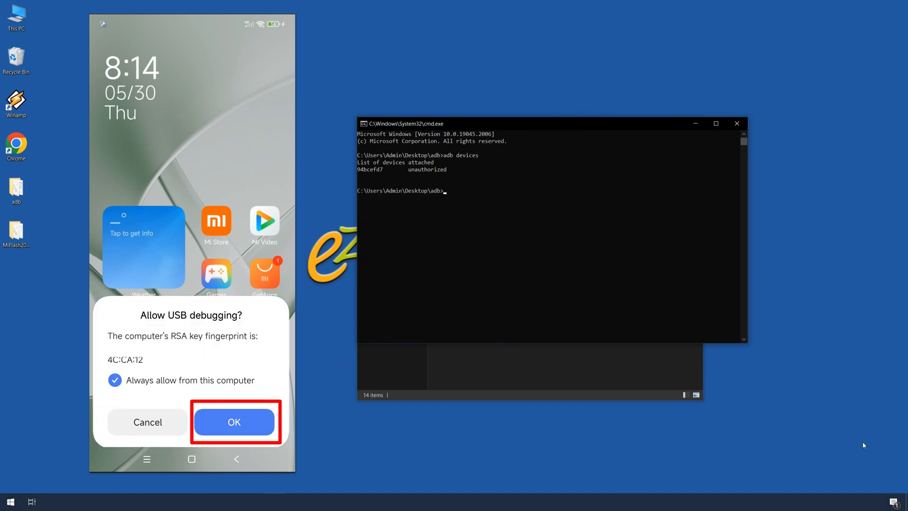
{"action": "left_click", "coordinate": [233, 422]}
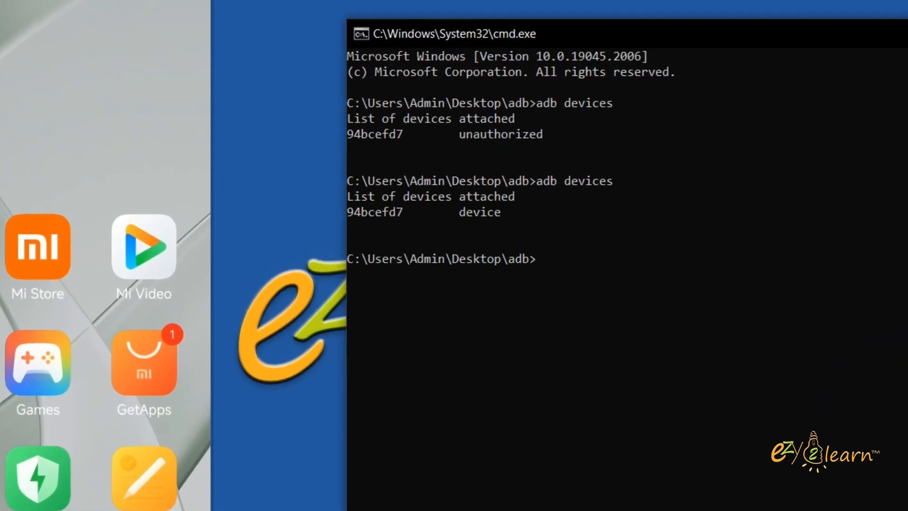
- Enter 'adb reboot bootloader' to restart the phone into fastboot
{"action": "type", "text": "adb"}
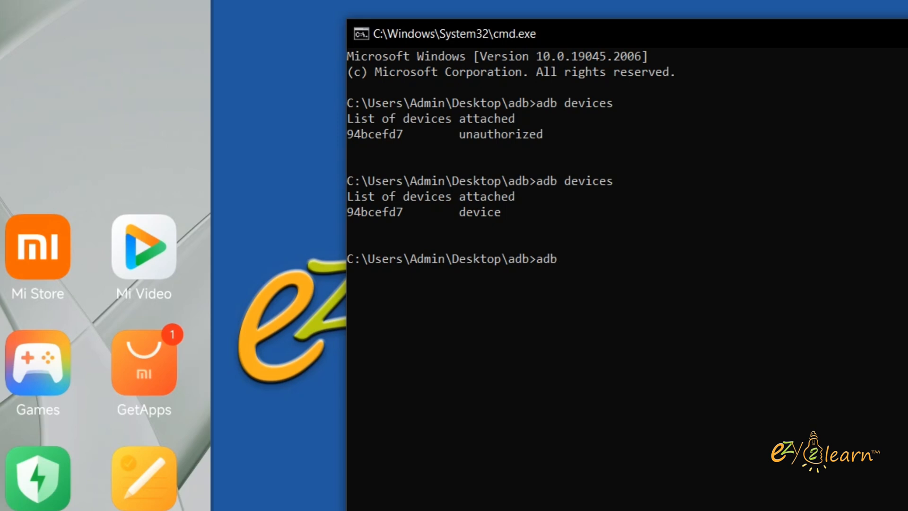
{"action": "type", "text": "reboot"}
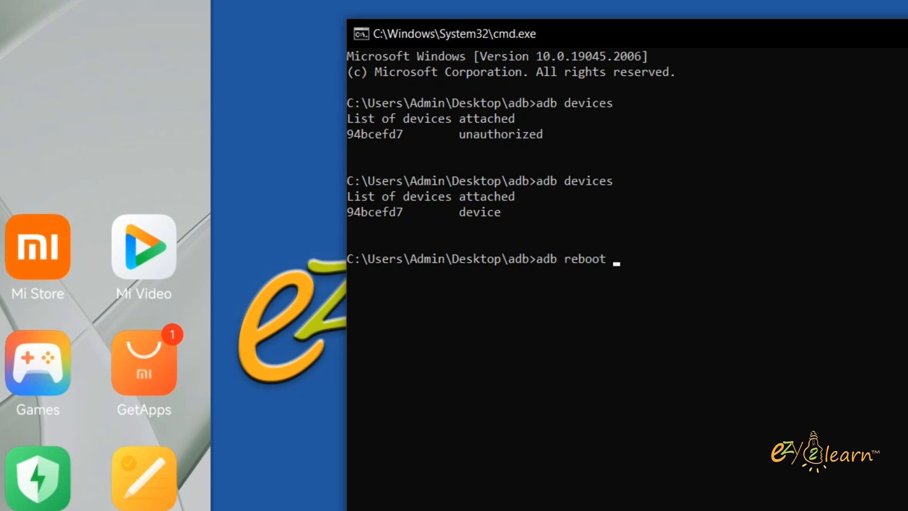
{"action": "type", "text": "bootlo"}
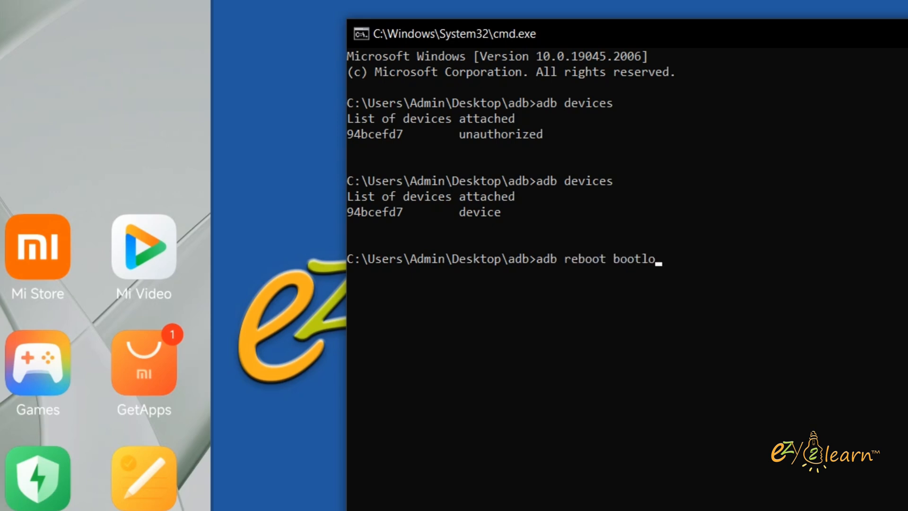
{"action": "type", "text": "ader"}
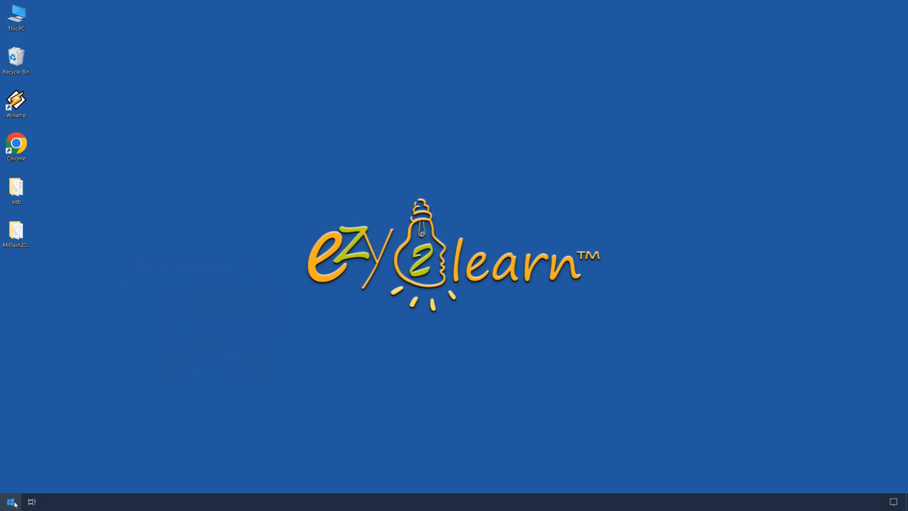
- Start a manual driver update for the unrecognised Android device in Device Manager
{"action": "right_click", "coordinate": [10, 502]}
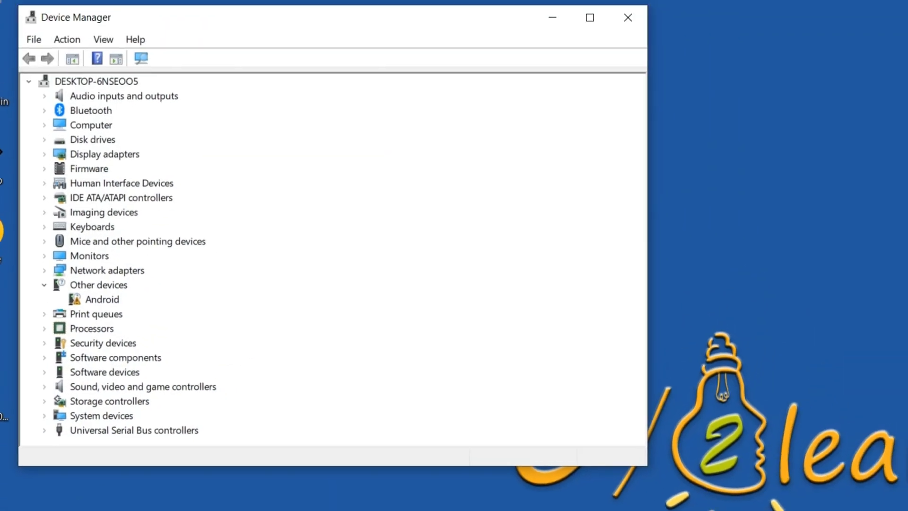
{"action": "right_click", "coordinate": [101, 299]}
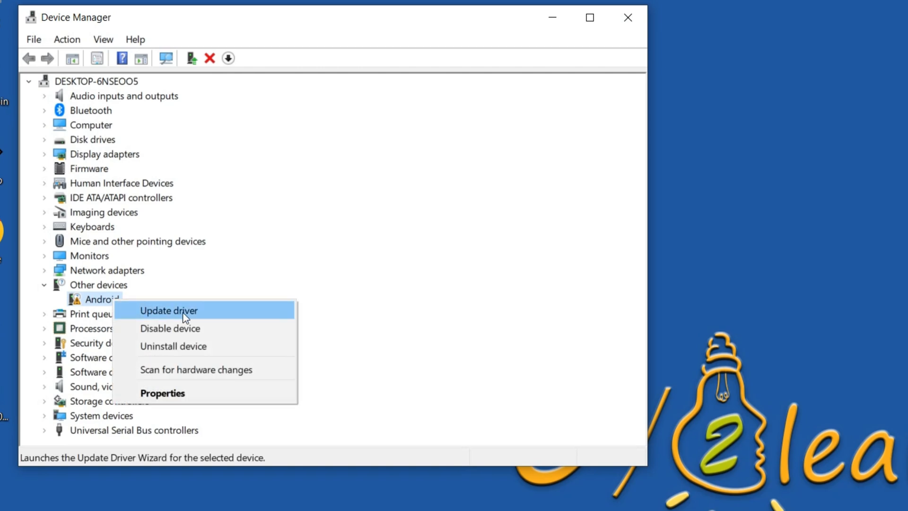
{"action": "left_click", "coordinate": [168, 310]}
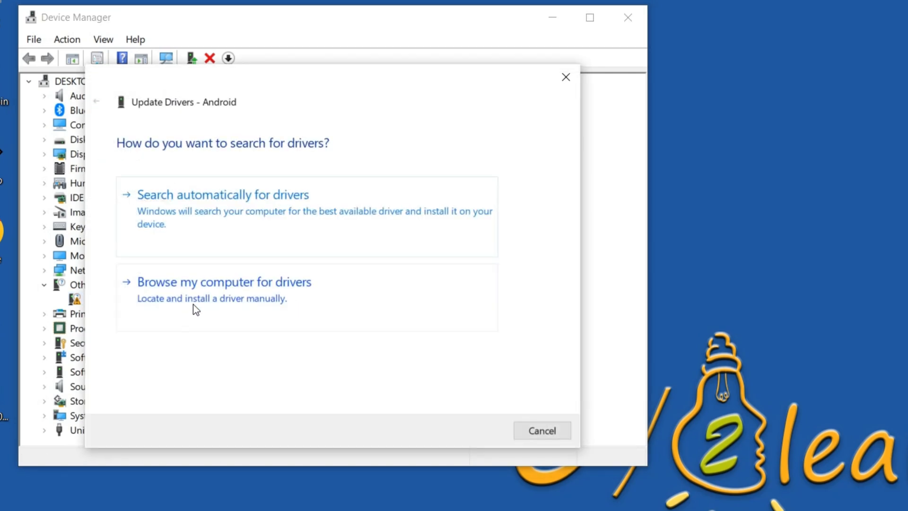
{"action": "left_click", "coordinate": [224, 282]}
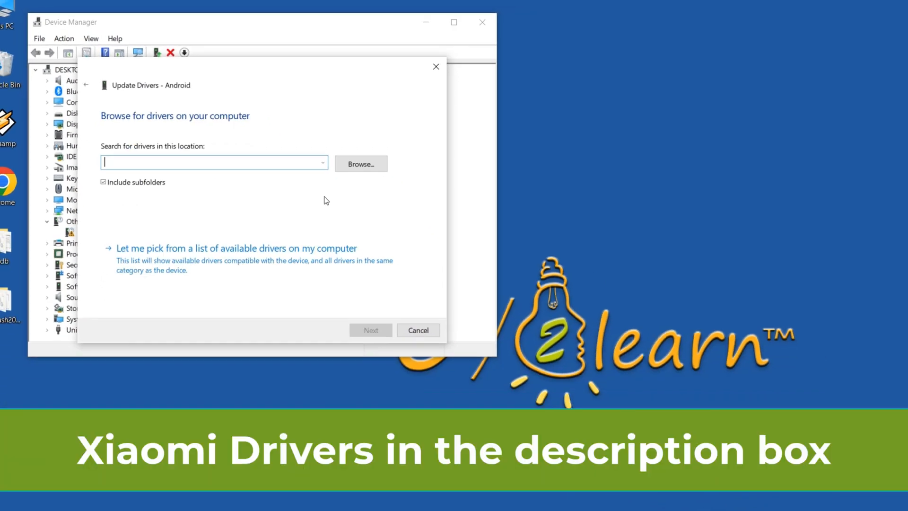
- Install the Mi Driver folder so the device becomes Android Bootloader Interface
{"action": "left_click", "coordinate": [361, 164]}
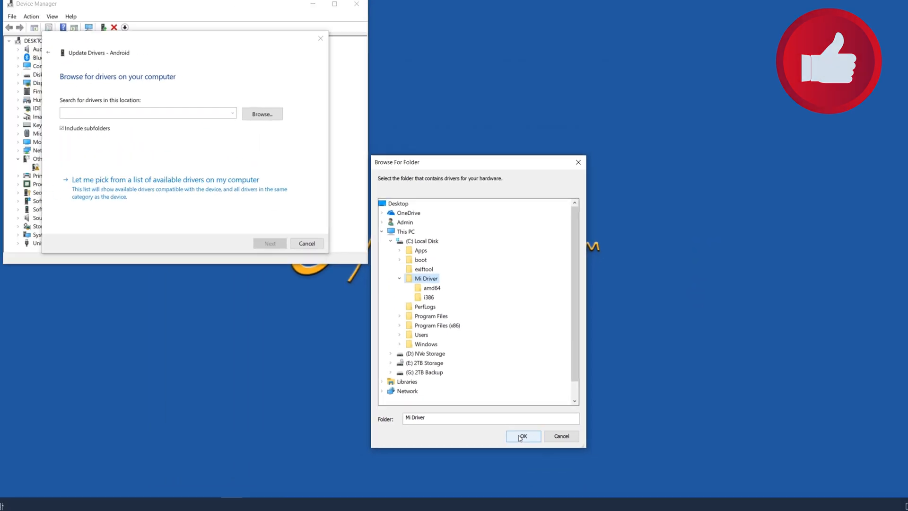
{"action": "left_click", "coordinate": [523, 436]}
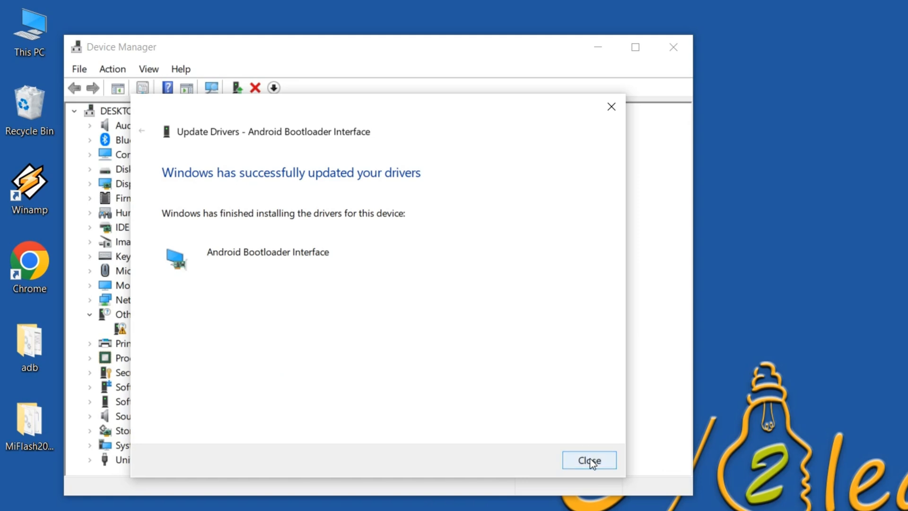
{"action": "left_click", "coordinate": [589, 460]}
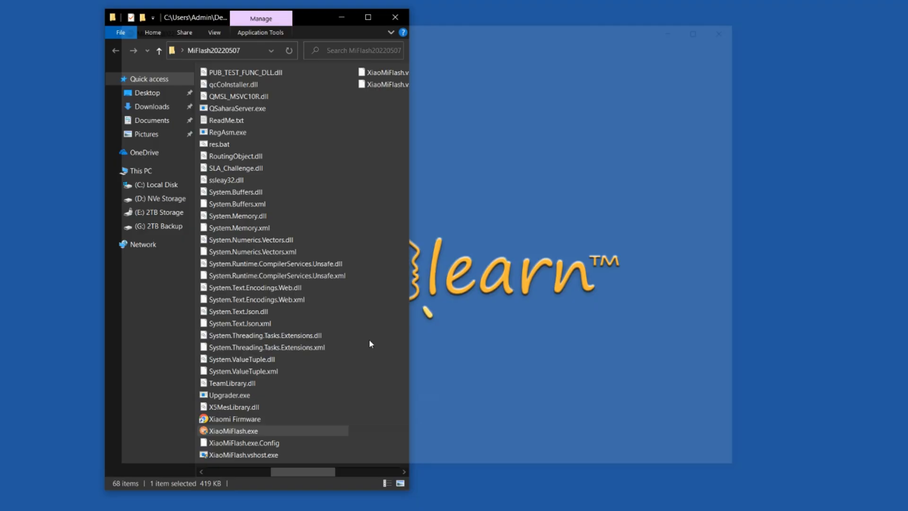
- Launch XiaoMiFlash and select G:\peridot_global_images_OS1.0.3.0.UNPMIXM_14.0 as the image folder
{"action": "double_click", "coordinate": [233, 431]}
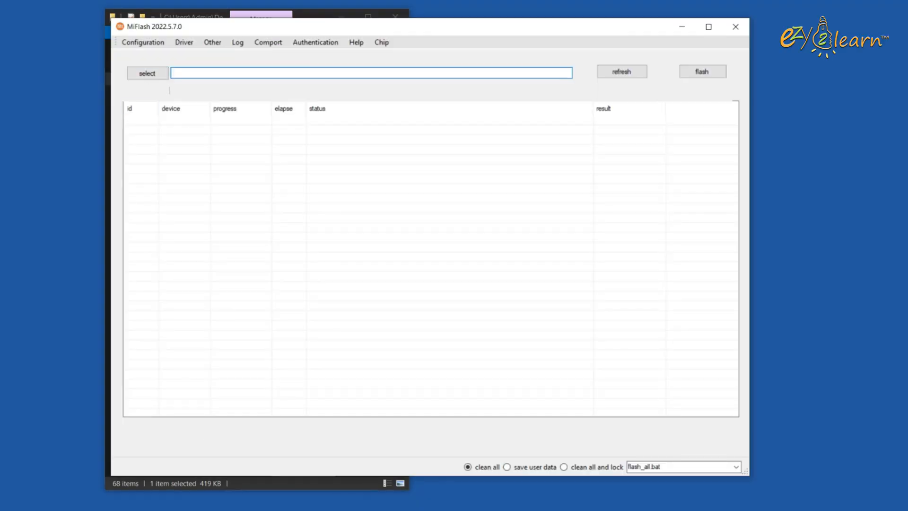
{"action": "left_click", "coordinate": [148, 73]}
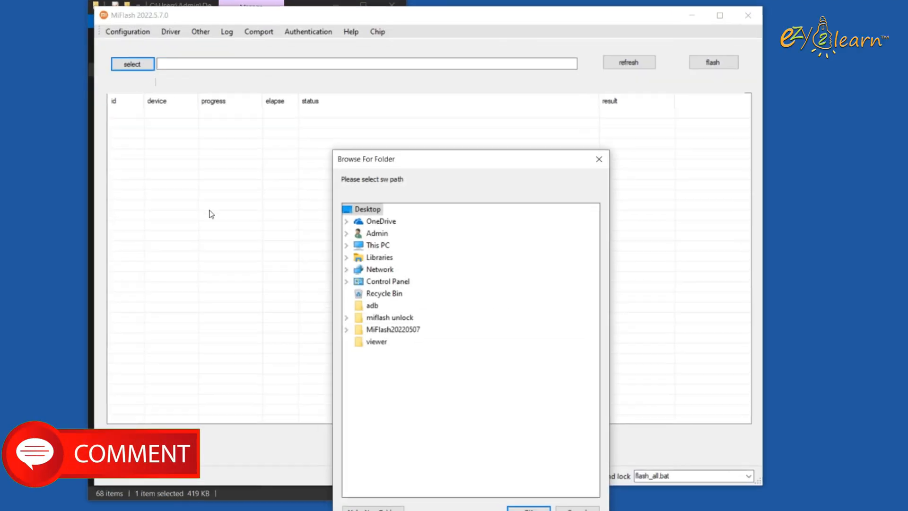
{"action": "left_click", "coordinate": [346, 245]}
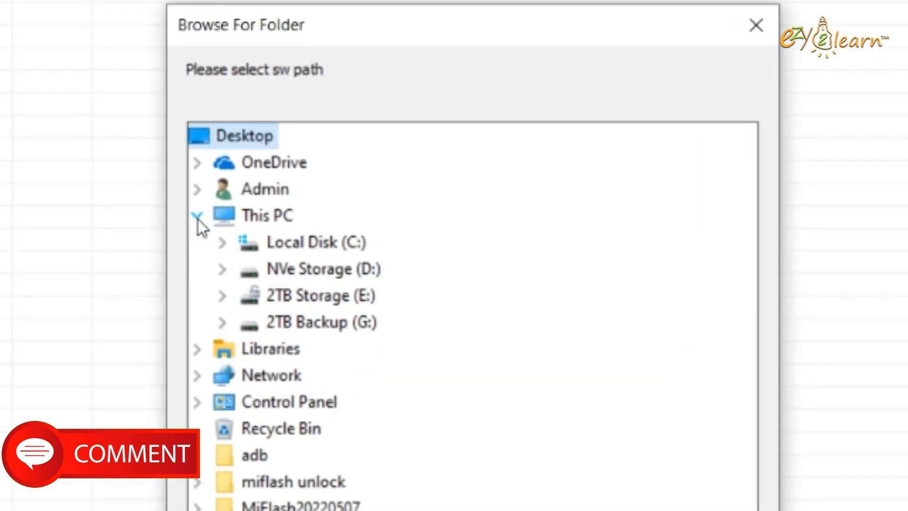
{"action": "left_click", "coordinate": [221, 322]}
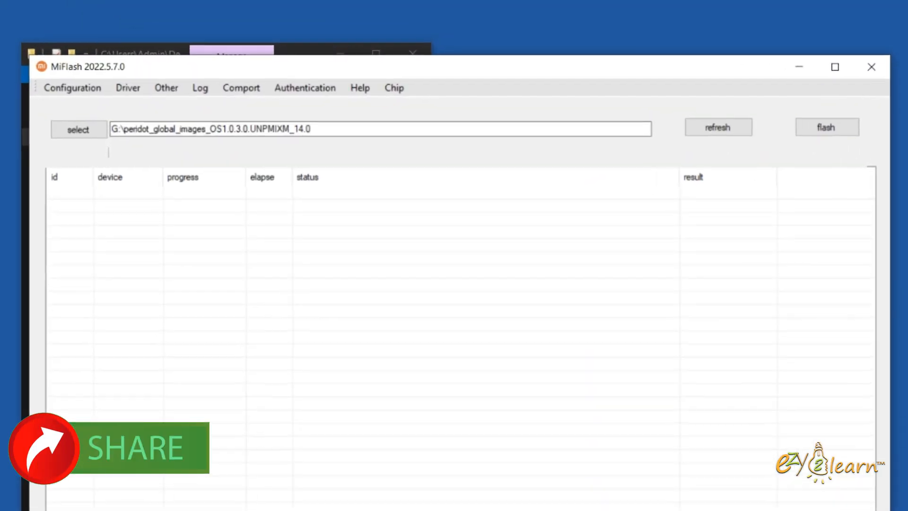
- Refresh to list the fastboot phone and start flashing the ROM
{"action": "left_click", "coordinate": [718, 128]}
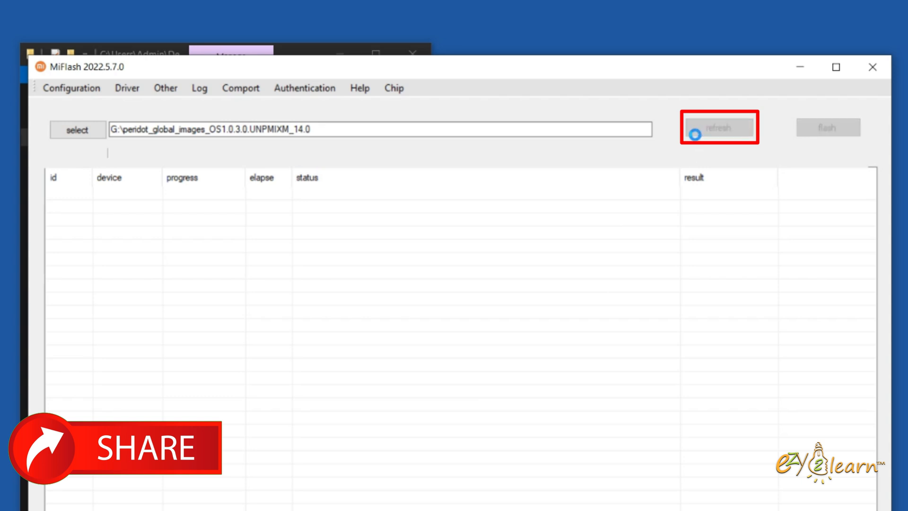
{"action": "left_click", "coordinate": [719, 128]}
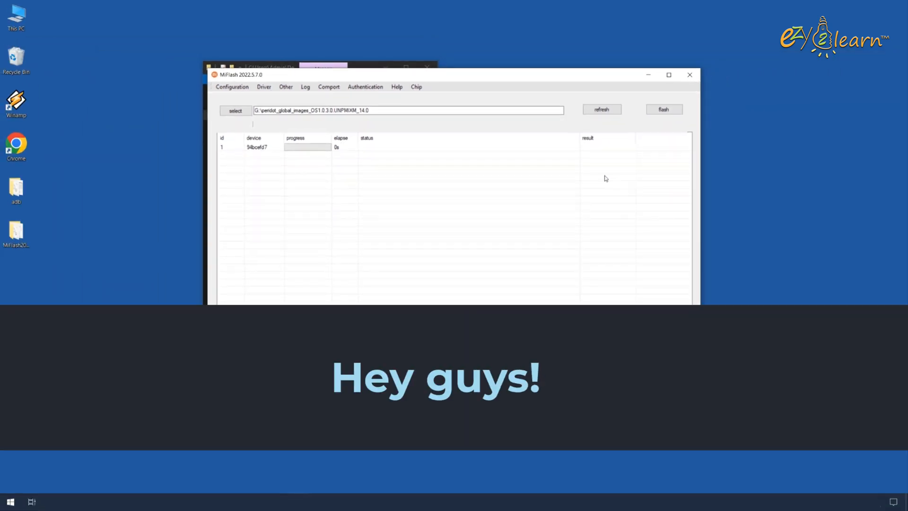
- Wait out the 300 s flash ending in a checkpoint error, then close MiFlash
{"action": "left_click", "coordinate": [663, 110]}
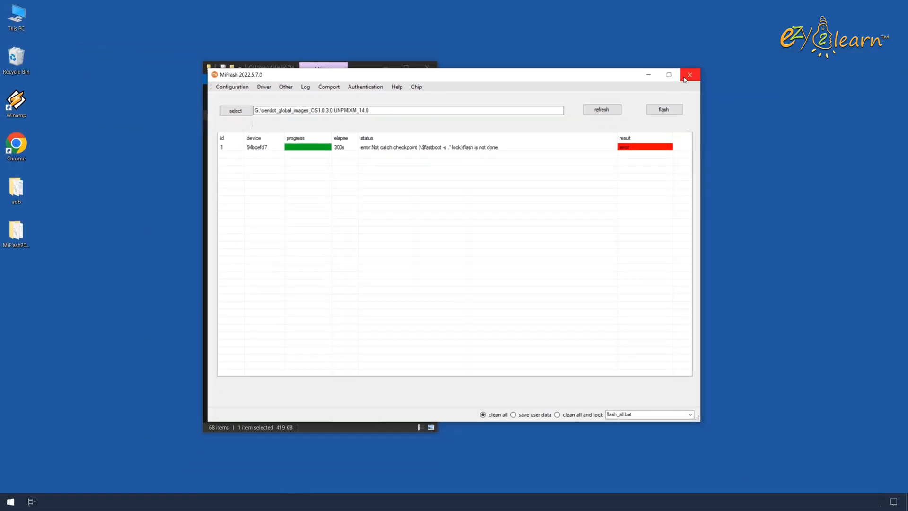
{"action": "left_click", "coordinate": [690, 75]}
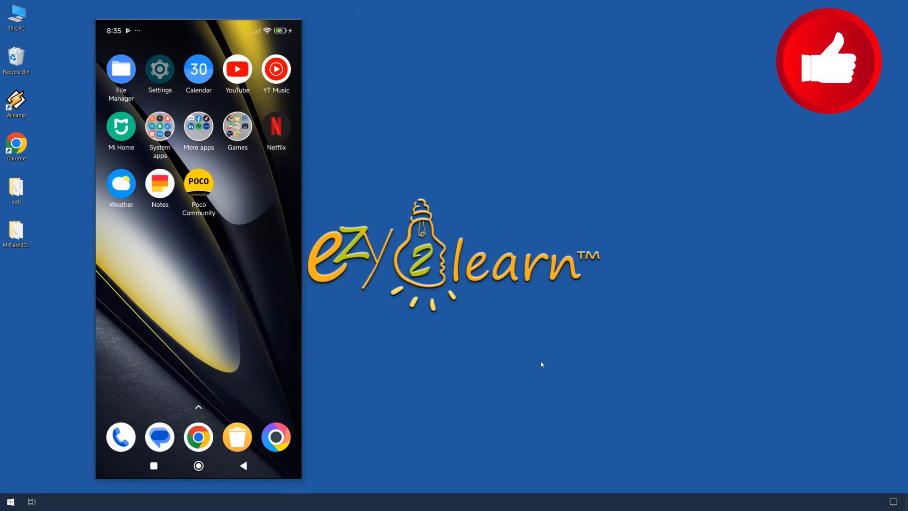
{"action": "left_click", "coordinate": [160, 68]}
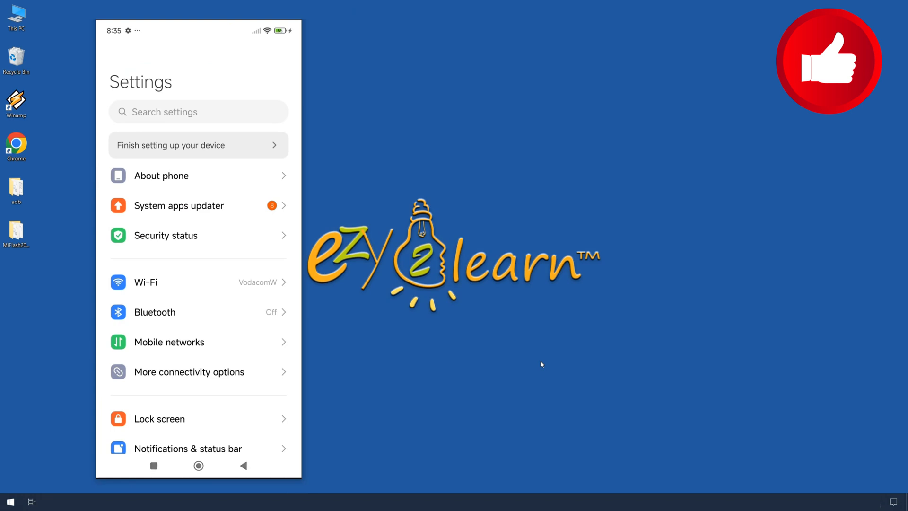
{"action": "left_click", "coordinate": [161, 176]}
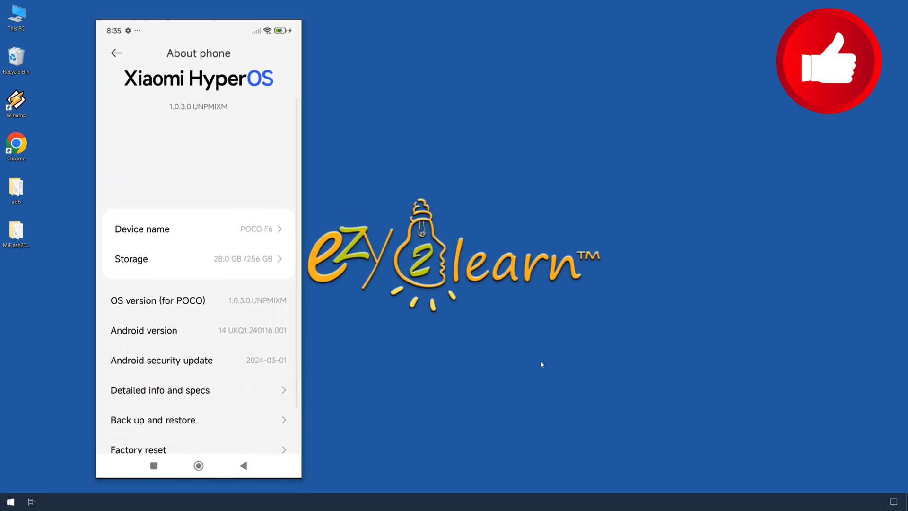
{"action": "scroll", "scroll_direction": "down", "scroll_amount": 3}
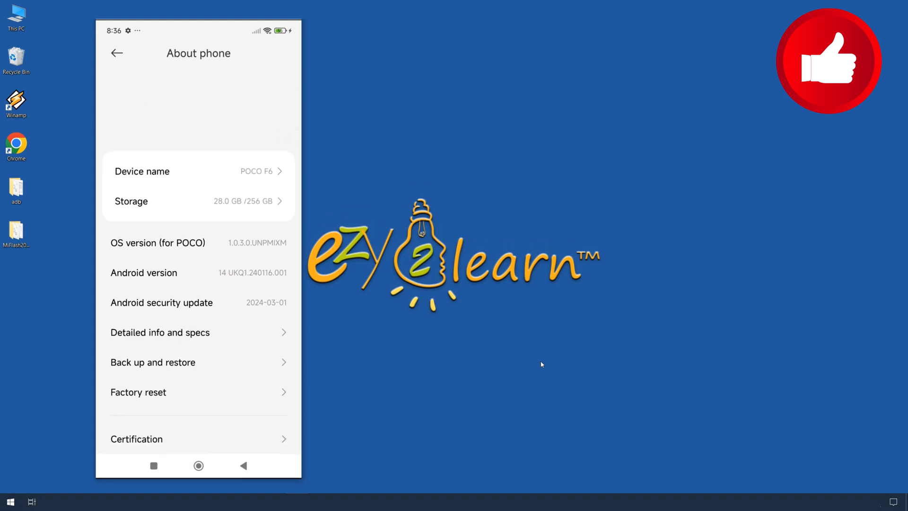
{"action": "left_click", "coordinate": [160, 332]}
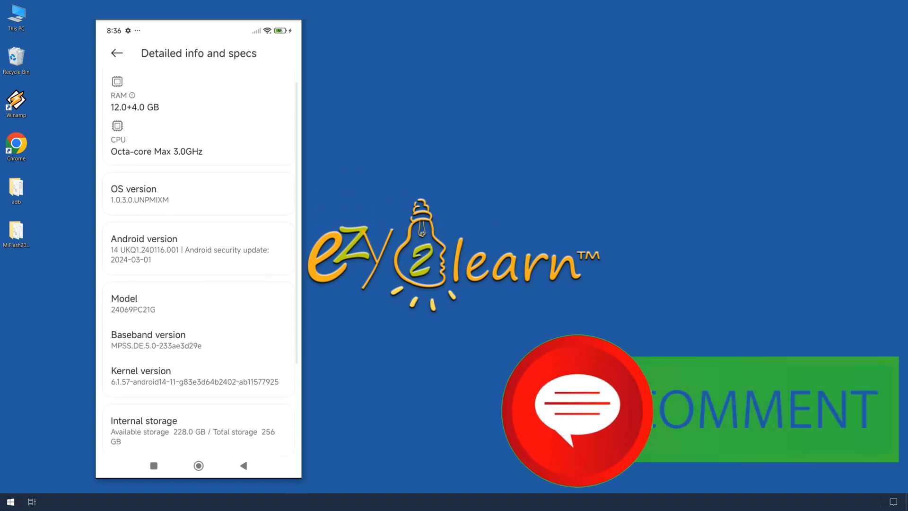
{"action": "scroll", "scroll_direction": "down", "scroll_amount": 3}
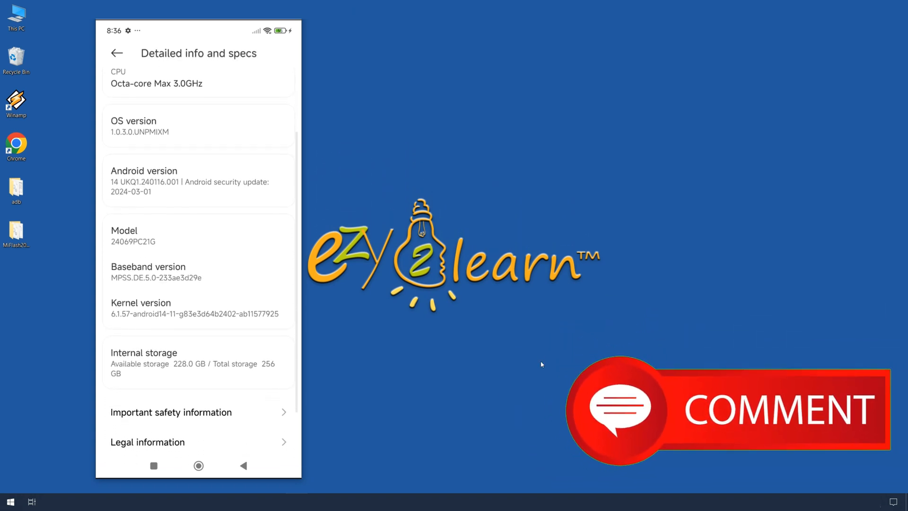
{"action": "scroll", "scroll_direction": "down", "scroll_amount": 3}
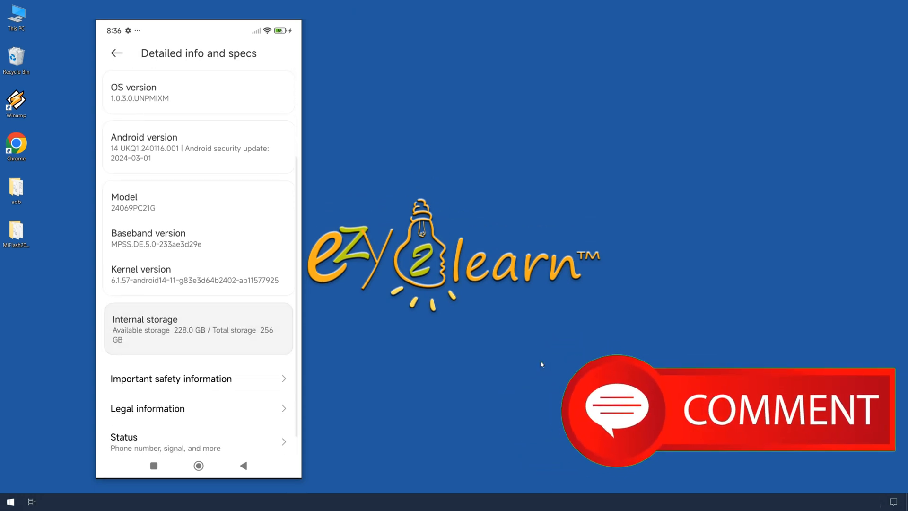
{"action": "left_click", "coordinate": [117, 53]}
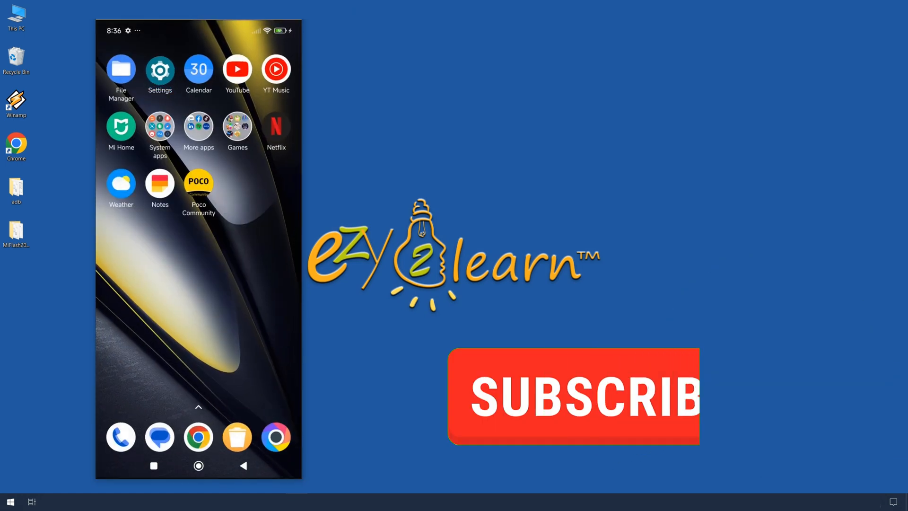
- Search YouTube for 'ezy2learn', view the ezy2Learn channel, then leave it
{"action": "left_click", "coordinate": [237, 68]}
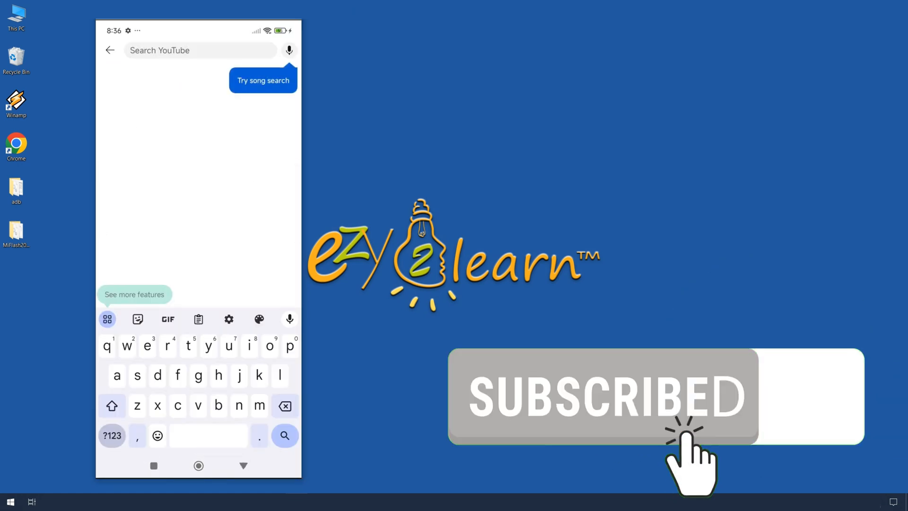
{"action": "type", "text": "ezy2learn"}
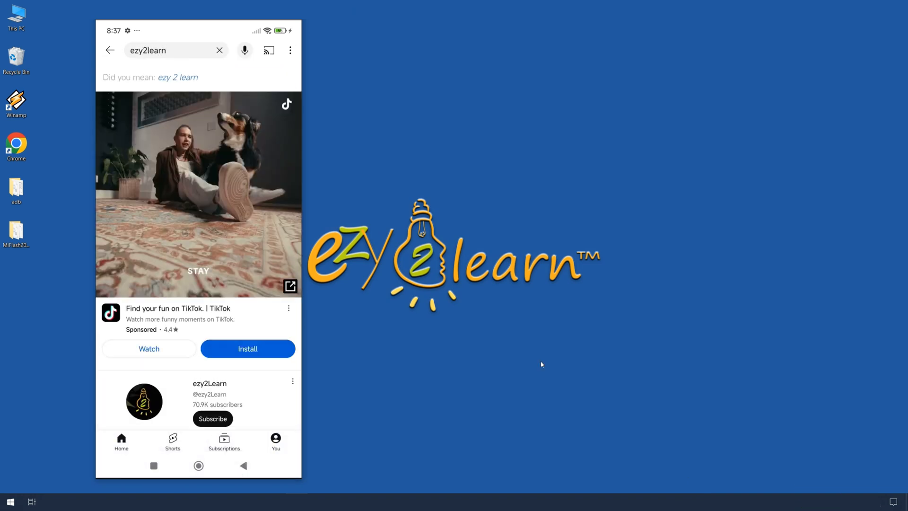
{"action": "scroll", "scroll_direction": "down", "scroll_amount": 3}
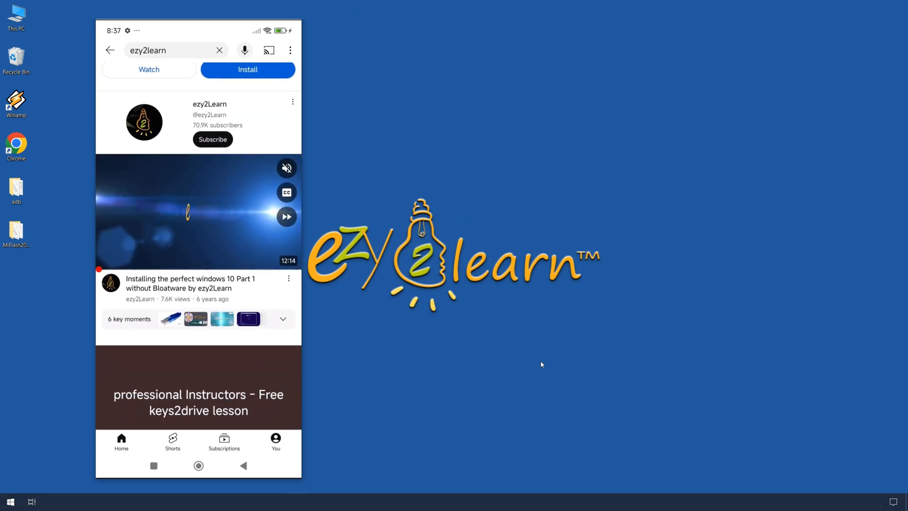
{"action": "left_click", "coordinate": [210, 104]}
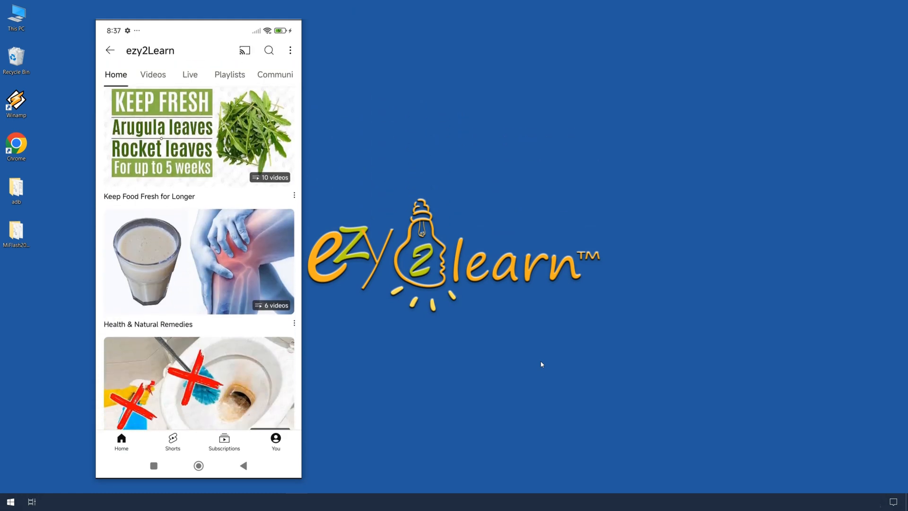
{"action": "left_click", "coordinate": [110, 51]}
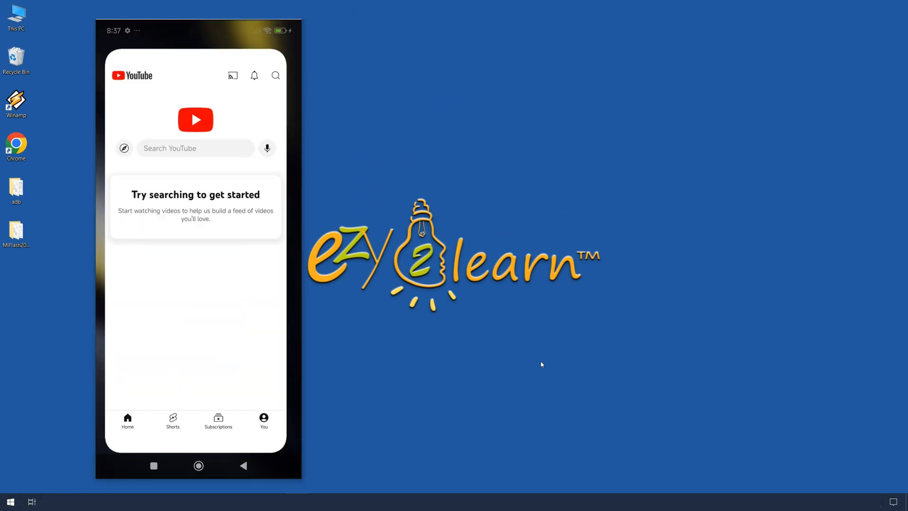
- Bring up the app drawer and scroll through the installed apps
{"action": "left_click", "coordinate": [198, 465]}
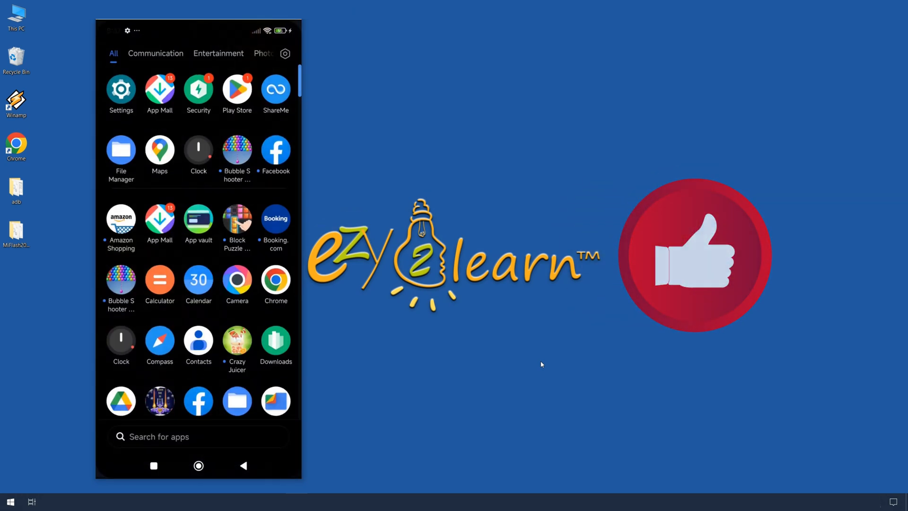
{"action": "scroll", "scroll_direction": "down", "scroll_amount": 3}
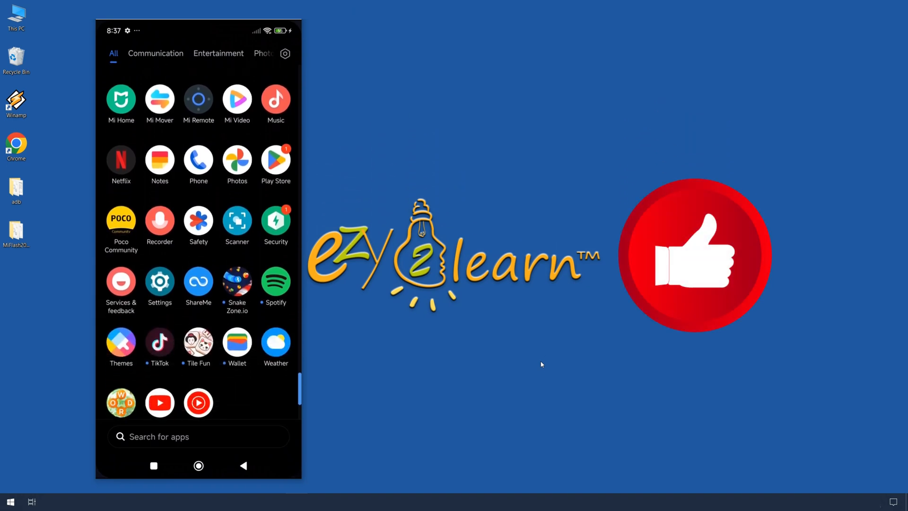
{"action": "scroll", "scroll_direction": "up", "scroll_amount": 3}
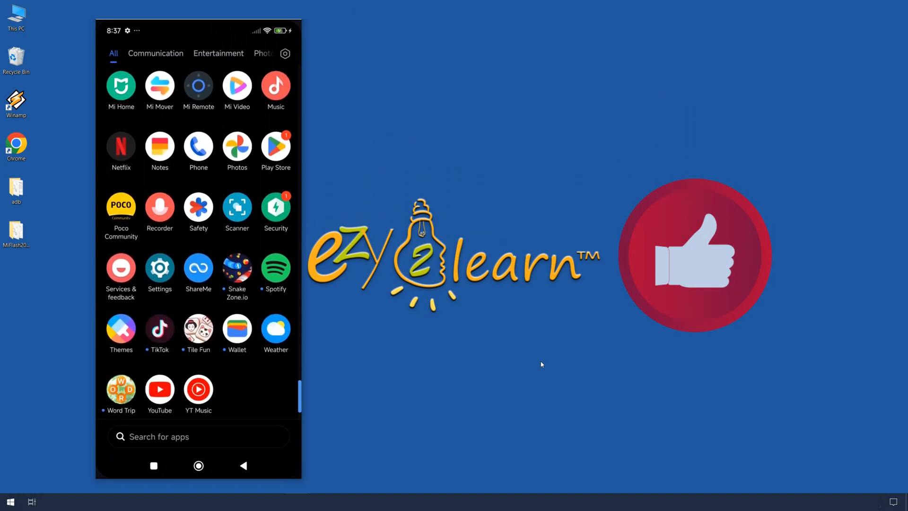